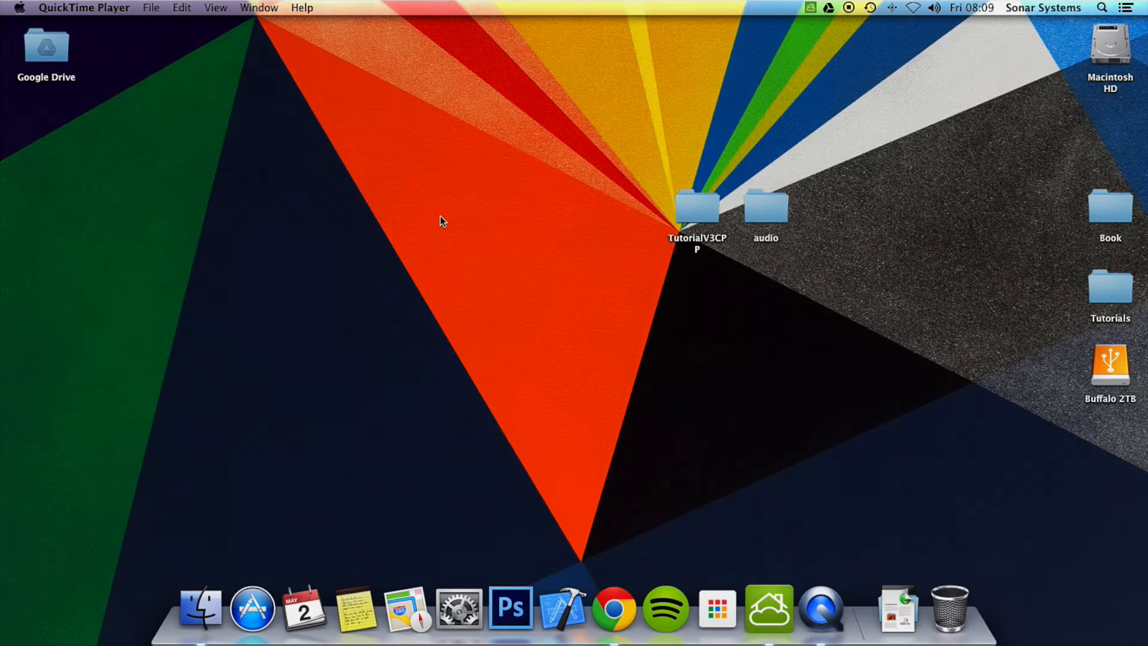
{"action": "mouse_move", "coordinate": [450, 217]}
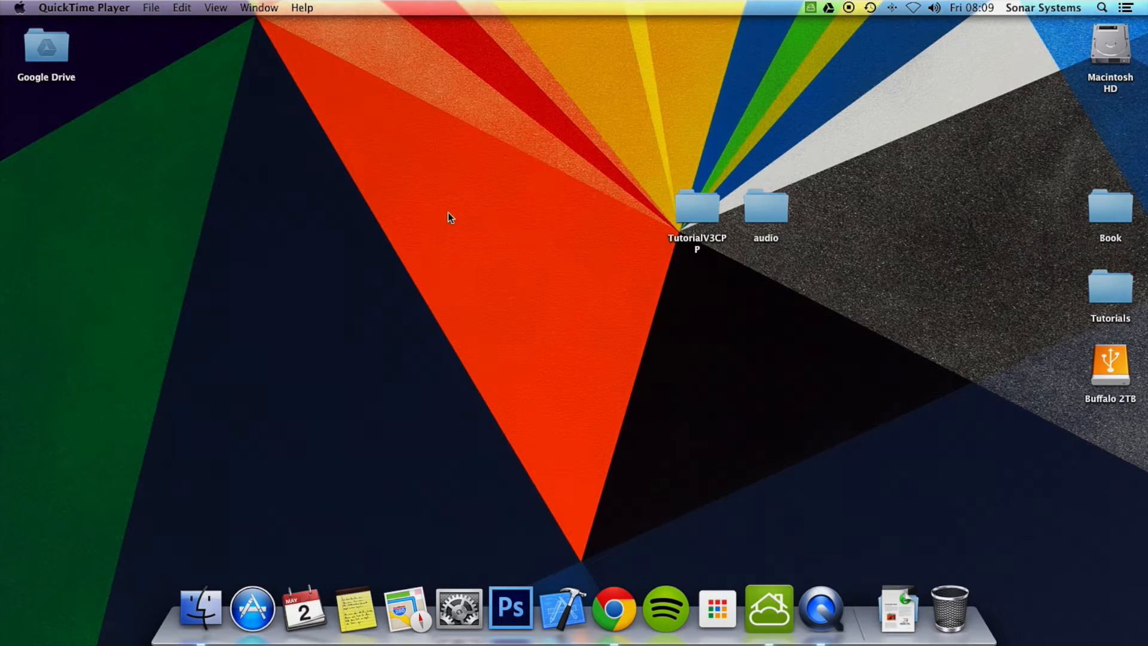
Open TutorialV3CPP.xcodeproj from the TutorialV3CPP/proj.ios_mac folder on the Desktop
{"action": "double_click", "coordinate": [696, 208]}
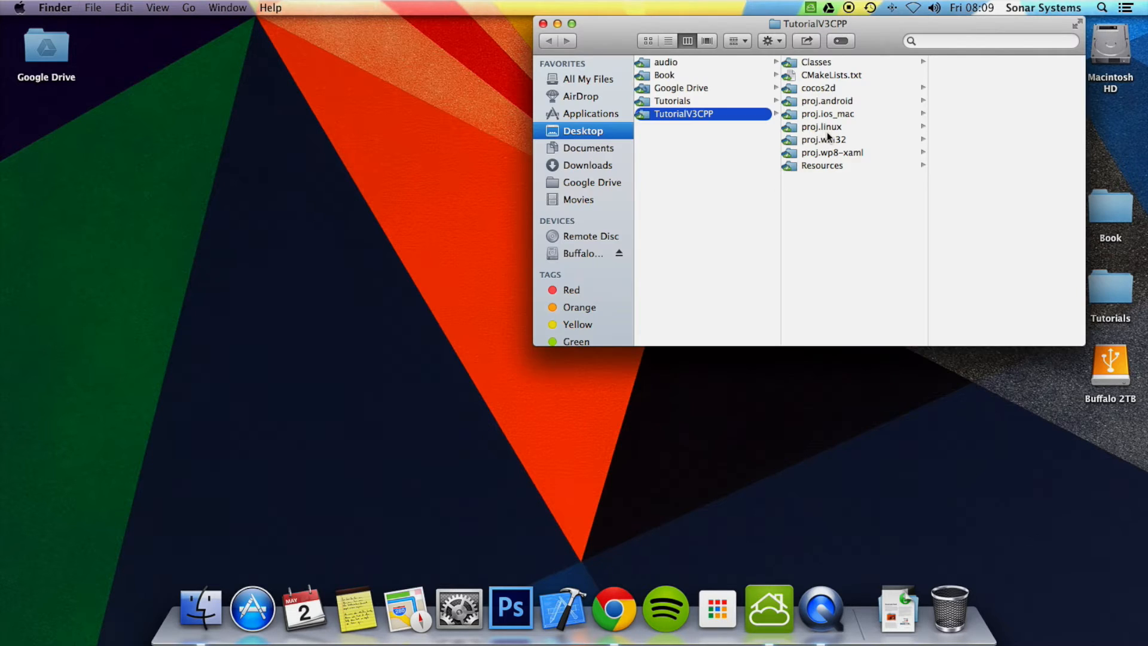
{"action": "left_click", "coordinate": [827, 114]}
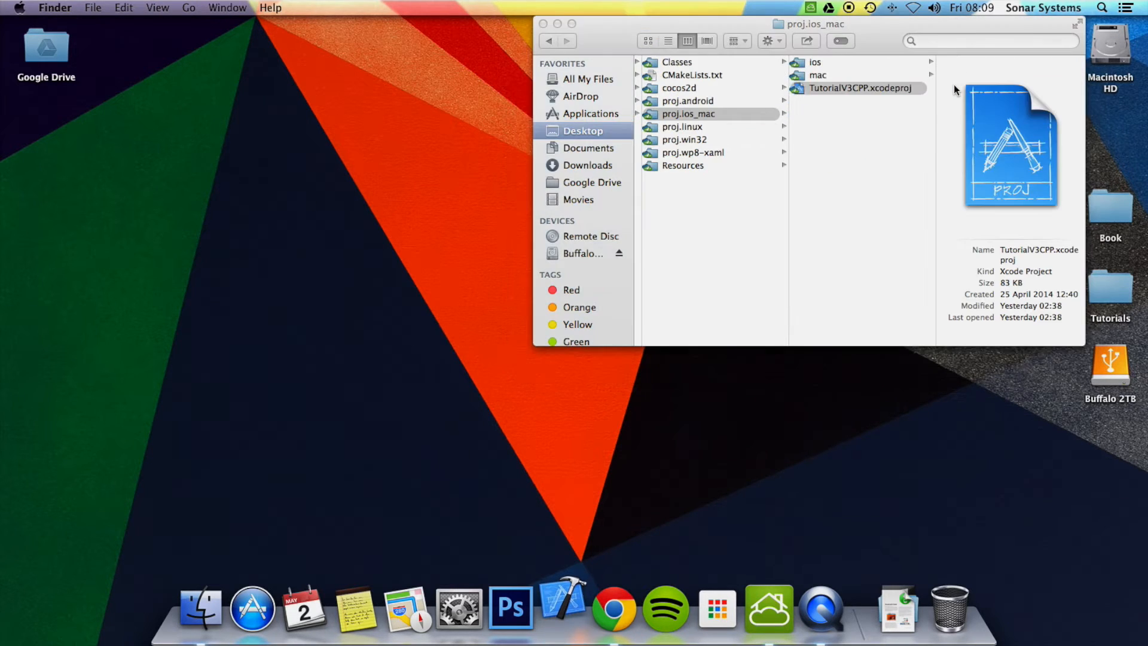
{"action": "double_click", "coordinate": [859, 88]}
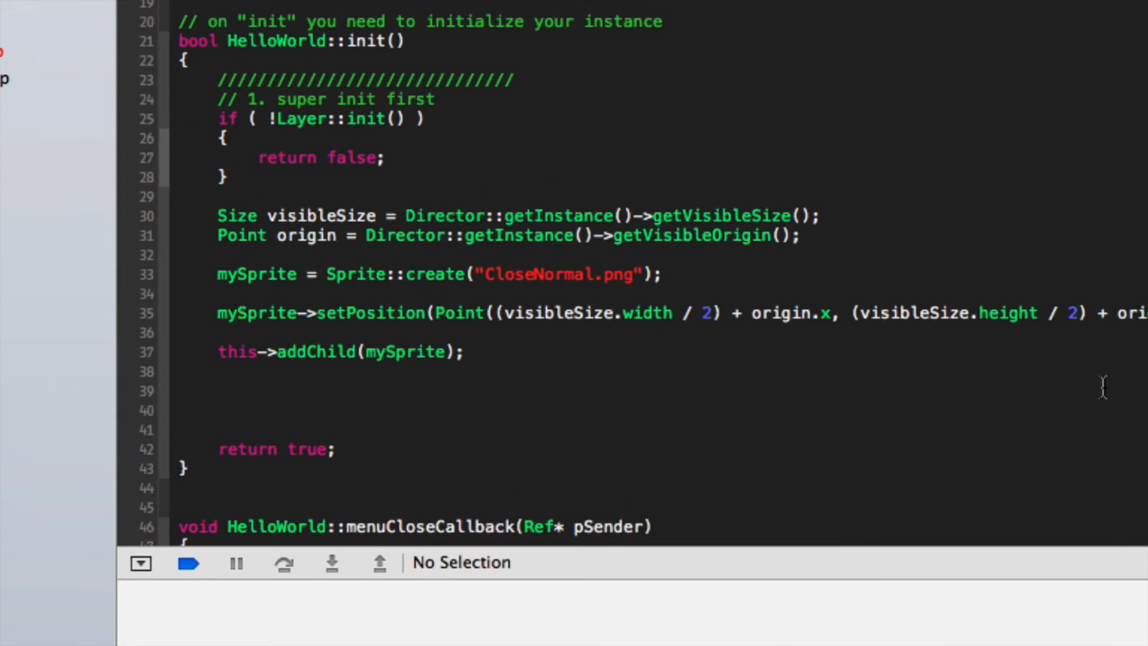
In init, declare auto action = TintBy::create(3, -255, 0, 0); after the sprite is added
{"action": "type", "text": "autorelease()"}
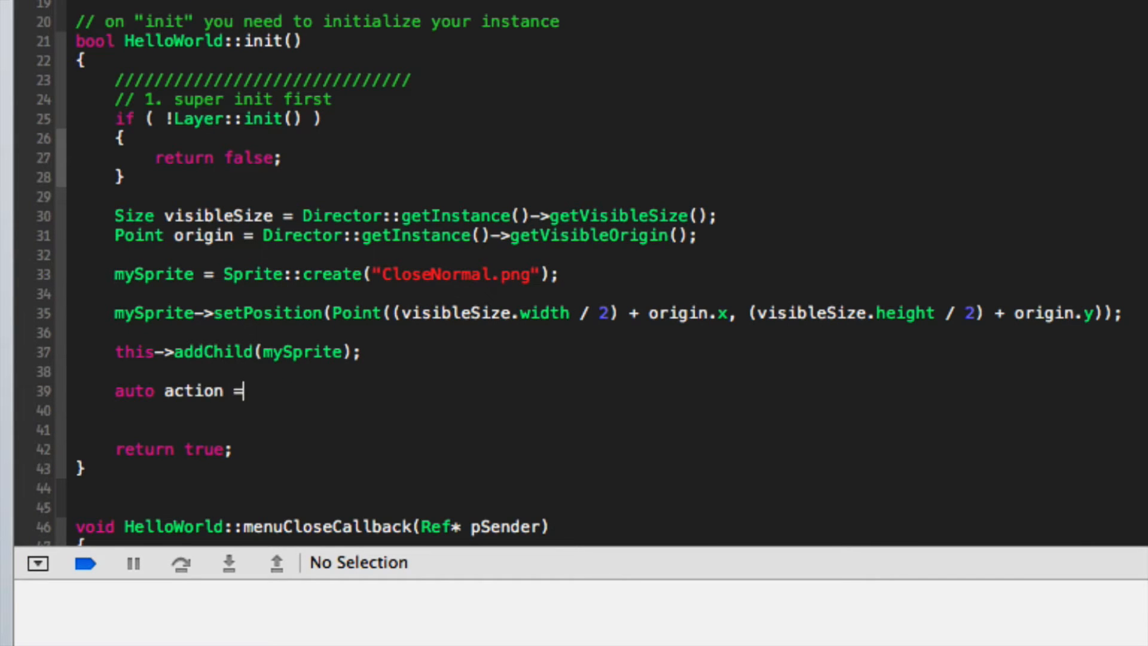
{"action": "type", "text": "TintBy::create(float duration, GLshort deltaRed, GLshort deltaGreen, GLshort deltaBlue"}
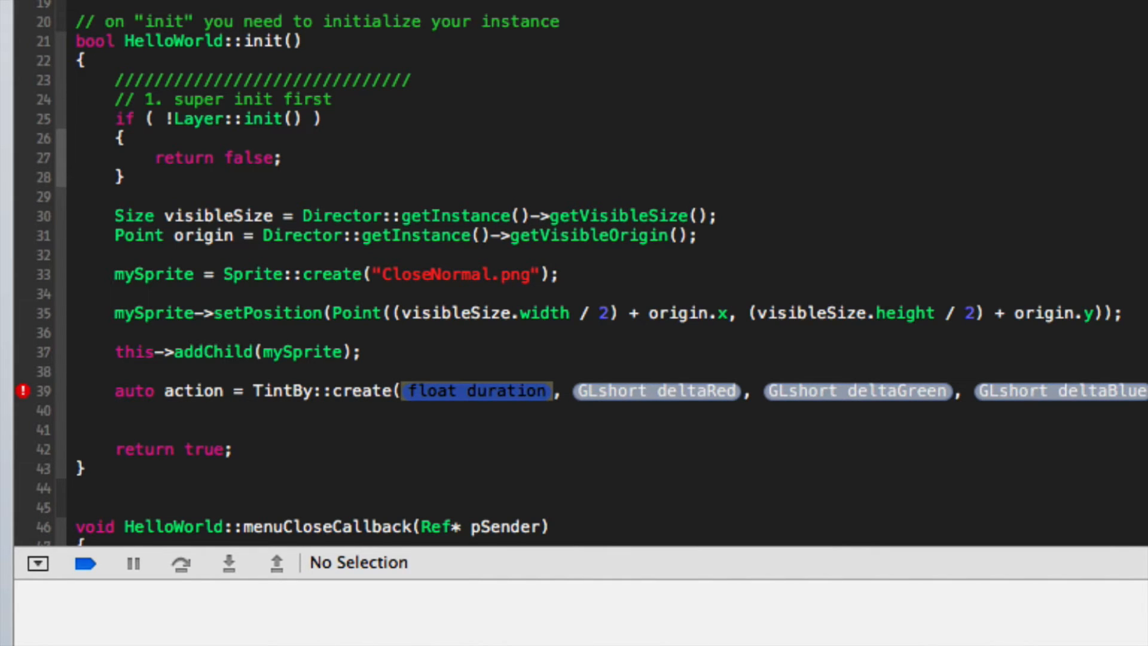
{"action": "type", "text": "3"}
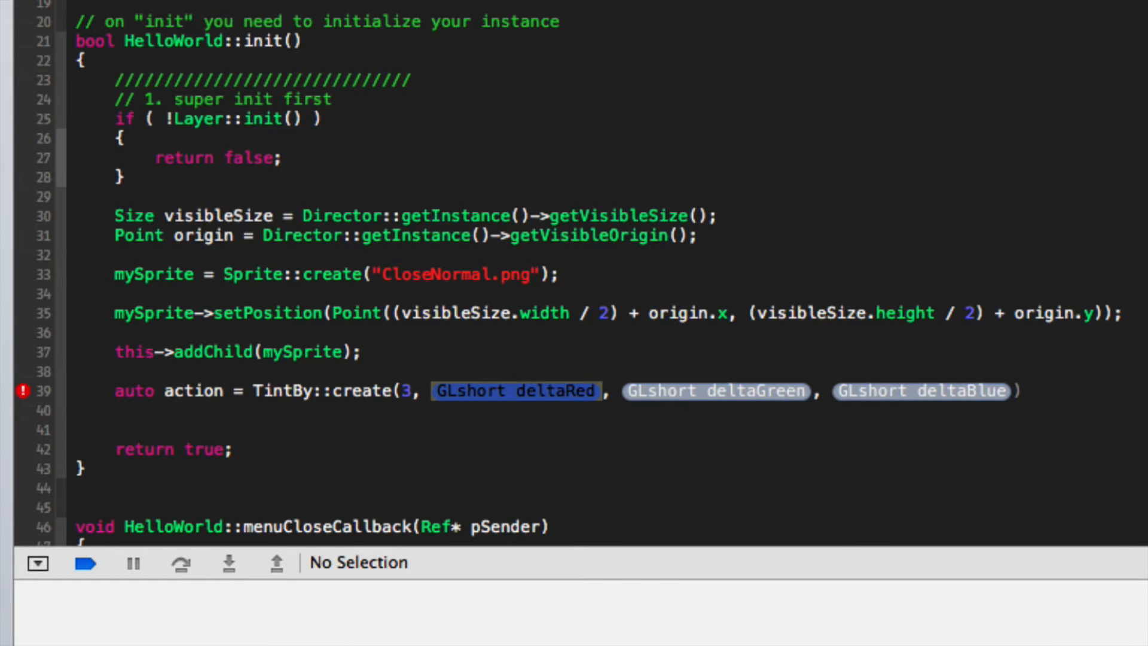
{"action": "type", "text": "-255, 0, 0)"}
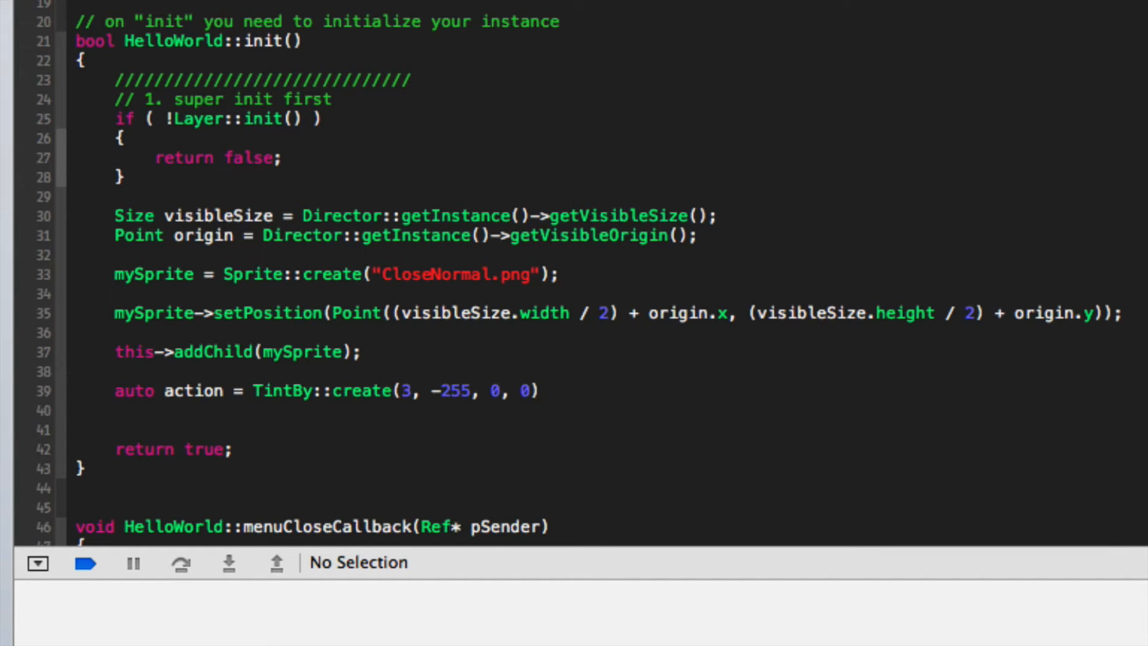
{"action": "left_click", "coordinate": [533, 390]}
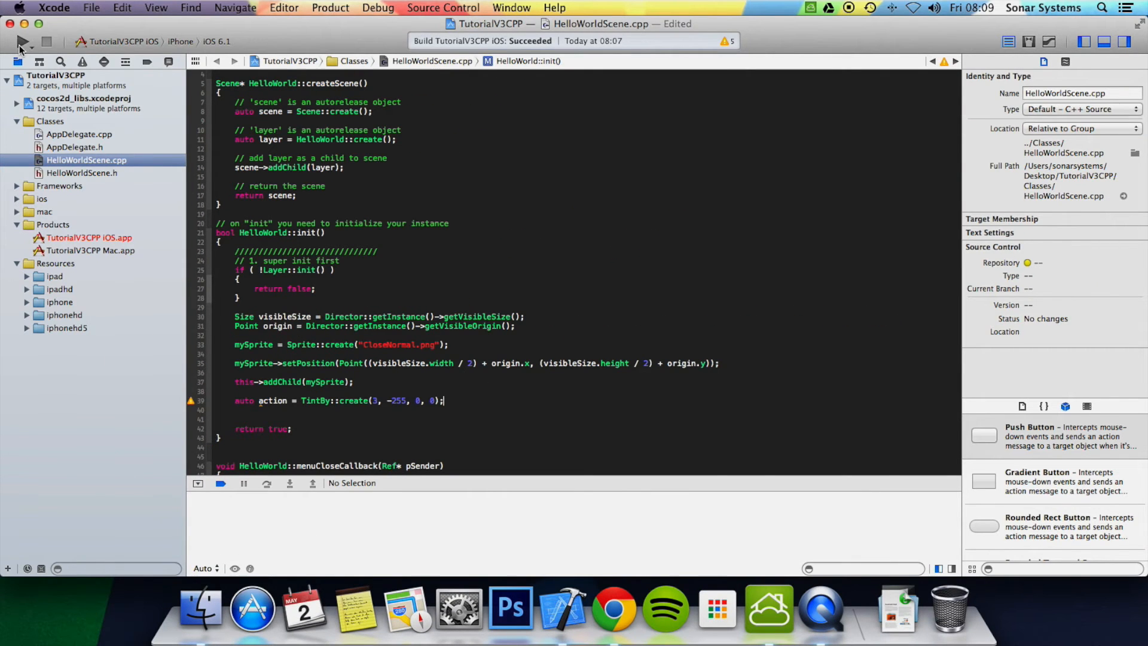
Cancel a started build and add mySprite->runAction(action); below the TintBy line
{"action": "left_click", "coordinate": [22, 41]}
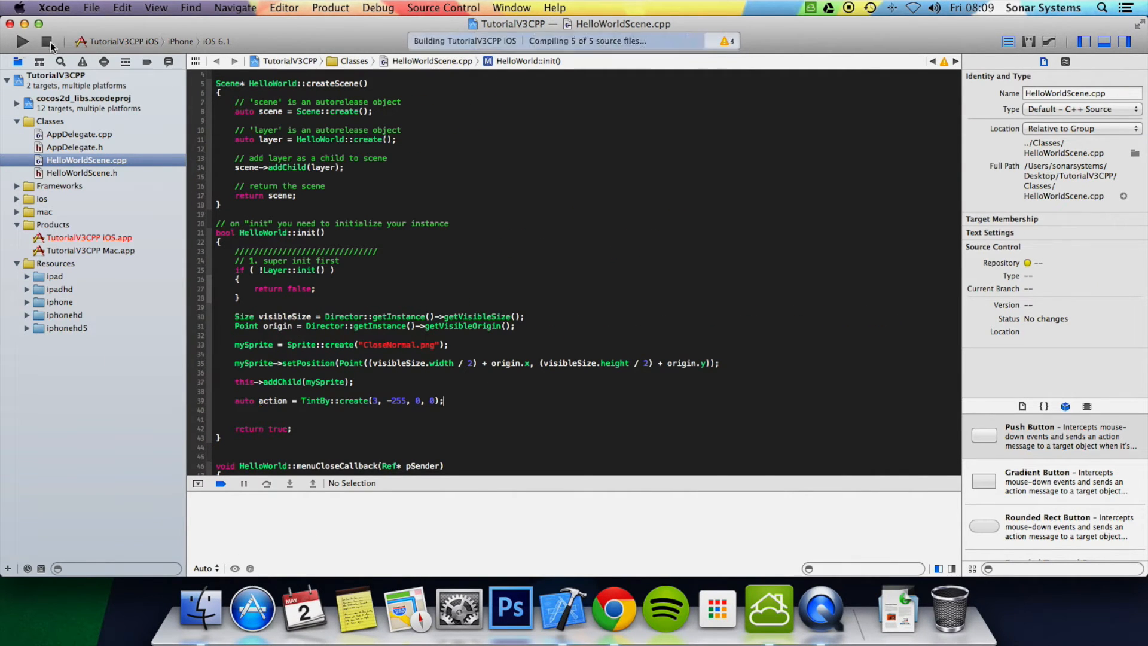
{"action": "left_click", "coordinate": [47, 42]}
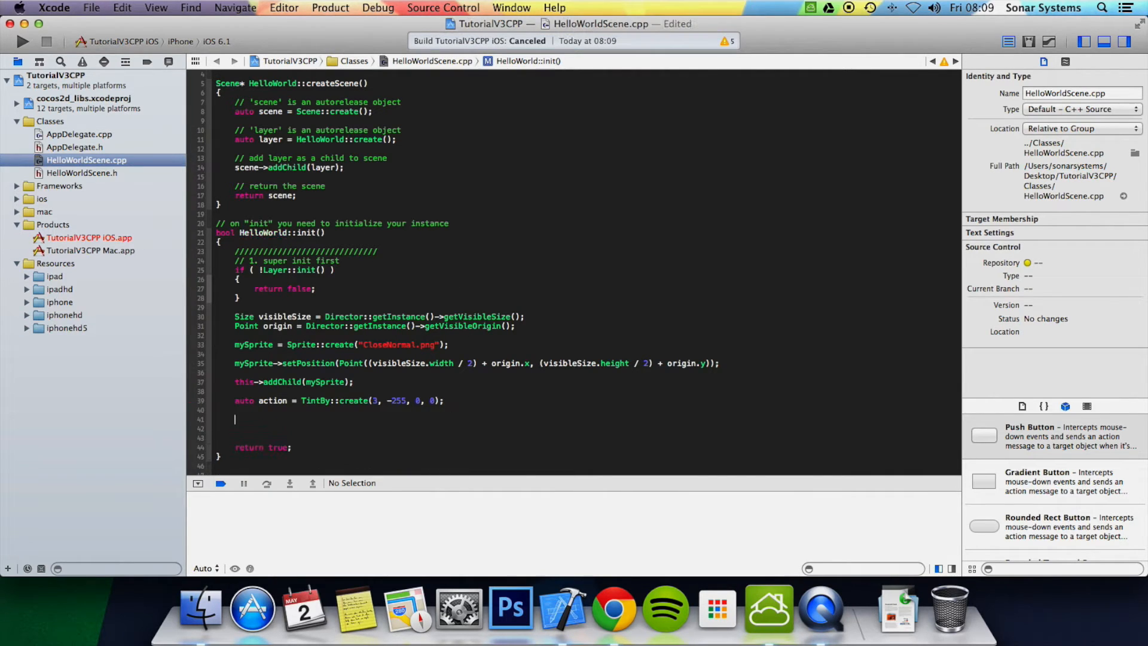
{"action": "type", "text": "mySprite->runAction(action"}
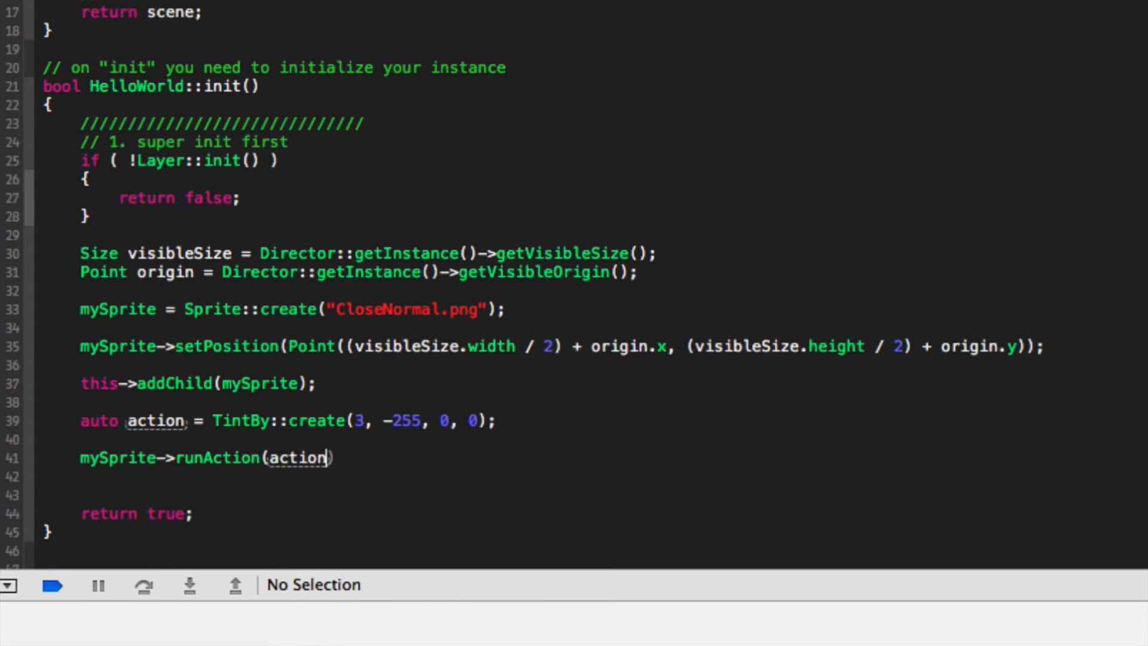
{"action": "key", "text": "Enter"}
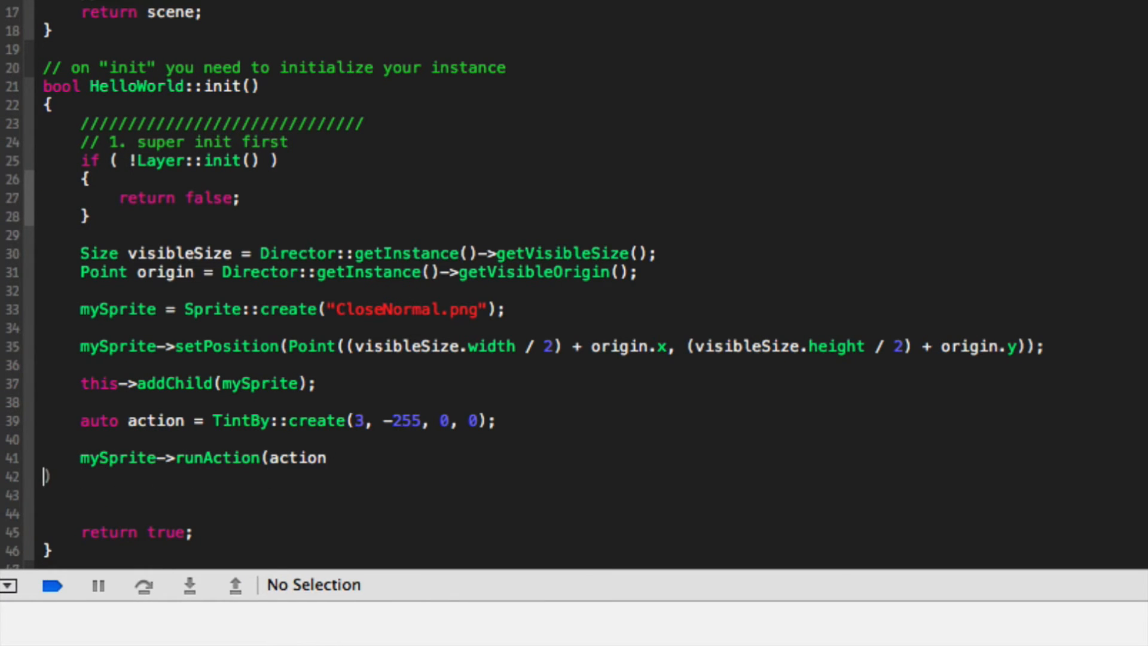
{"action": "type", "text": ");"}
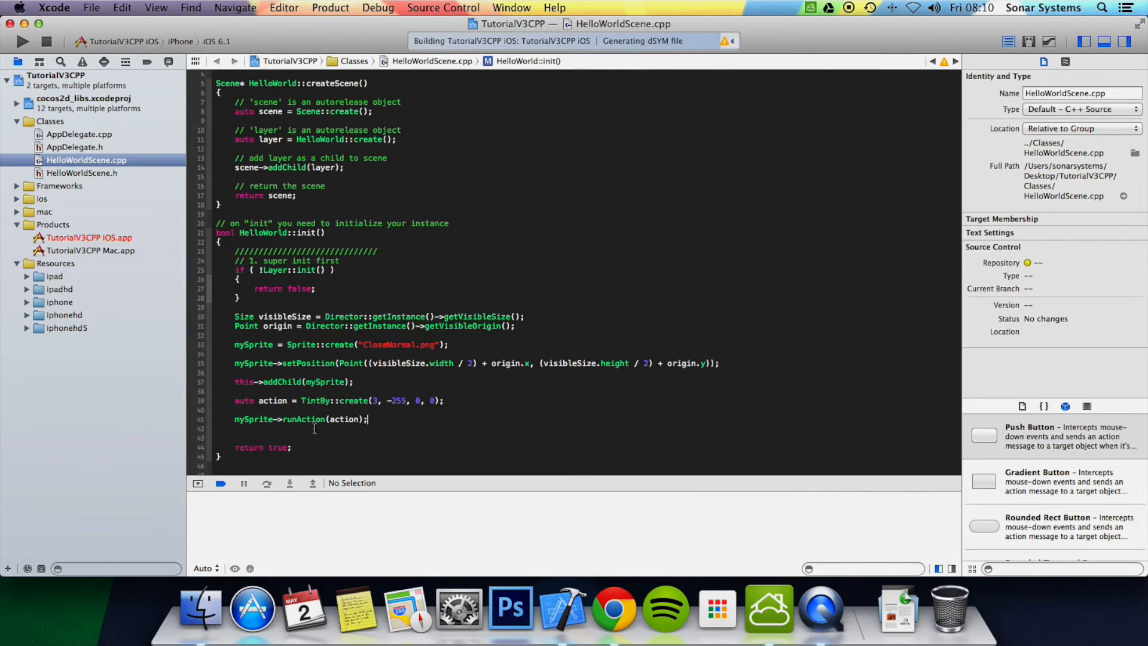
Build and run TutorialV3CPP so it opens in the iPhone Simulator
{"action": "left_click", "coordinate": [22, 42]}
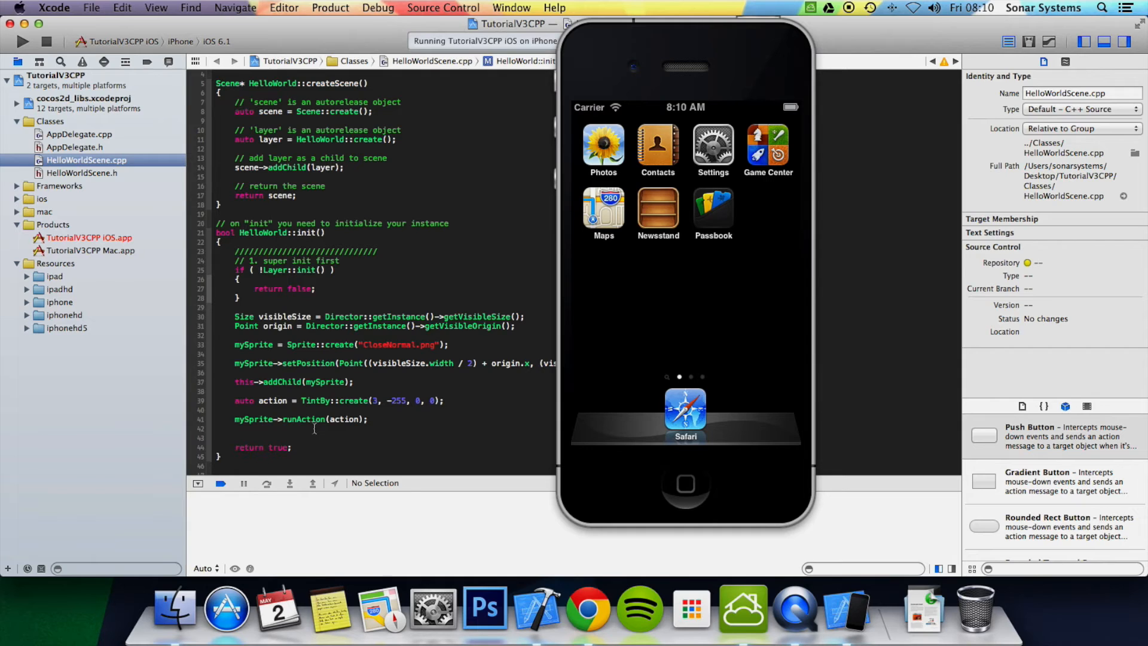
{"action": "left_click", "coordinate": [369, 419]}
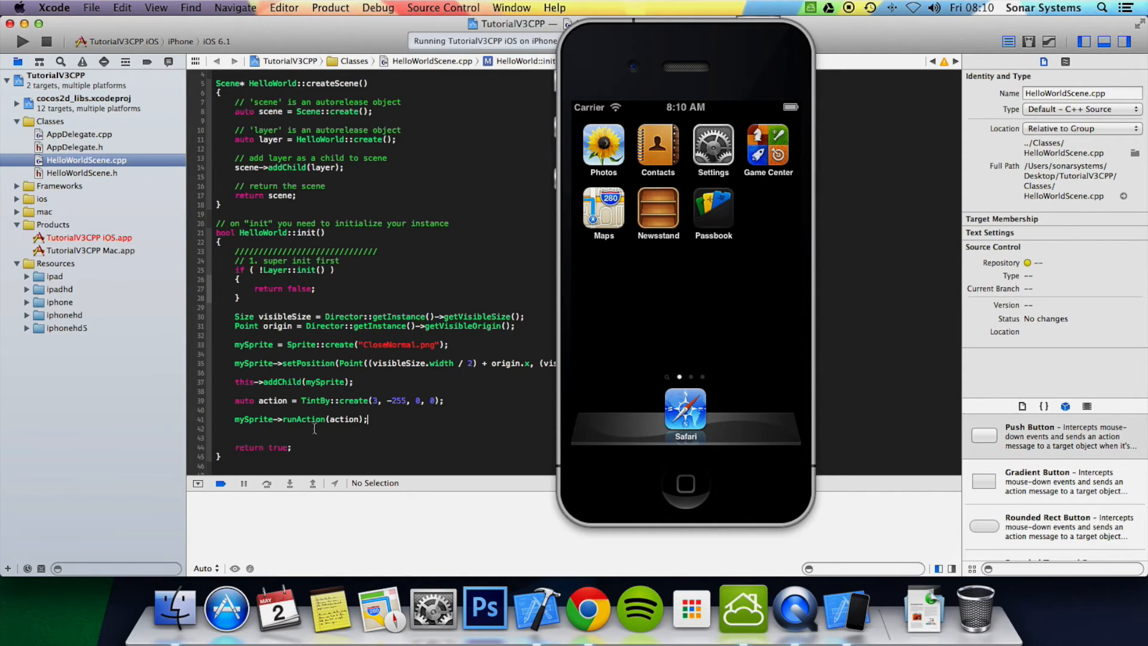